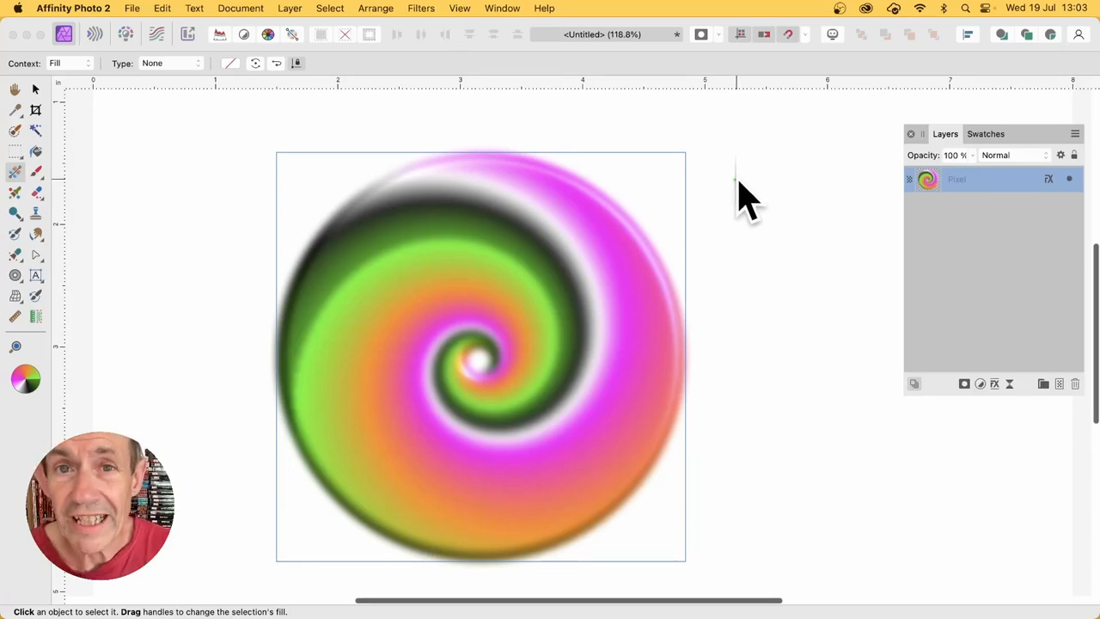
pyautogui.moveTo(610, 271)
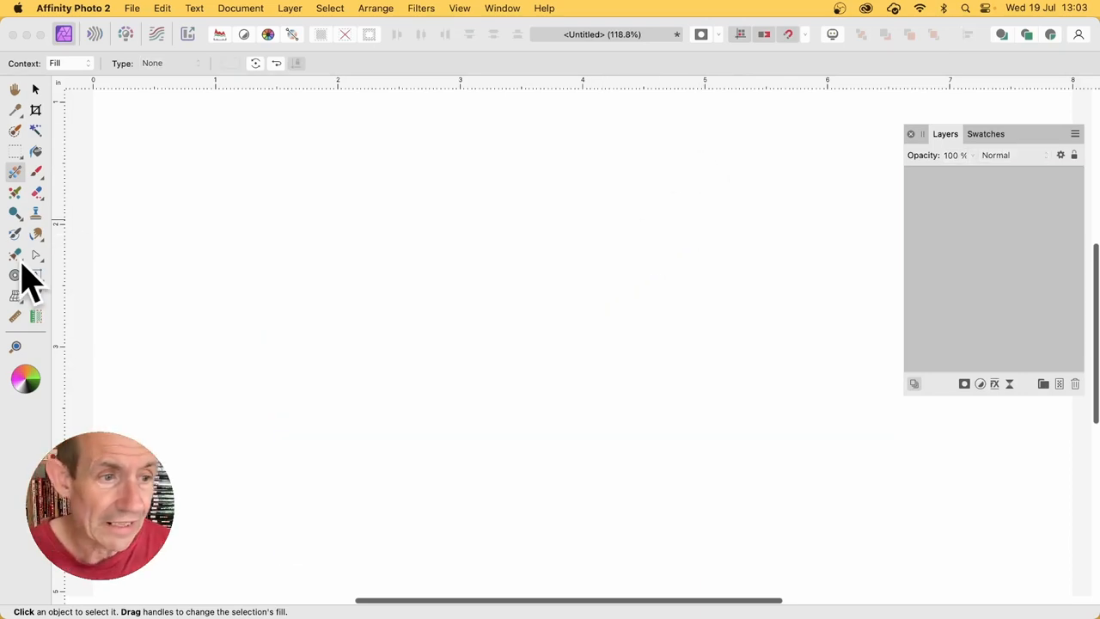
# Step: Draw a donut with the Donut Tool and raise its hole radius to about 95% for a thin ring
pyautogui.click(13, 275)
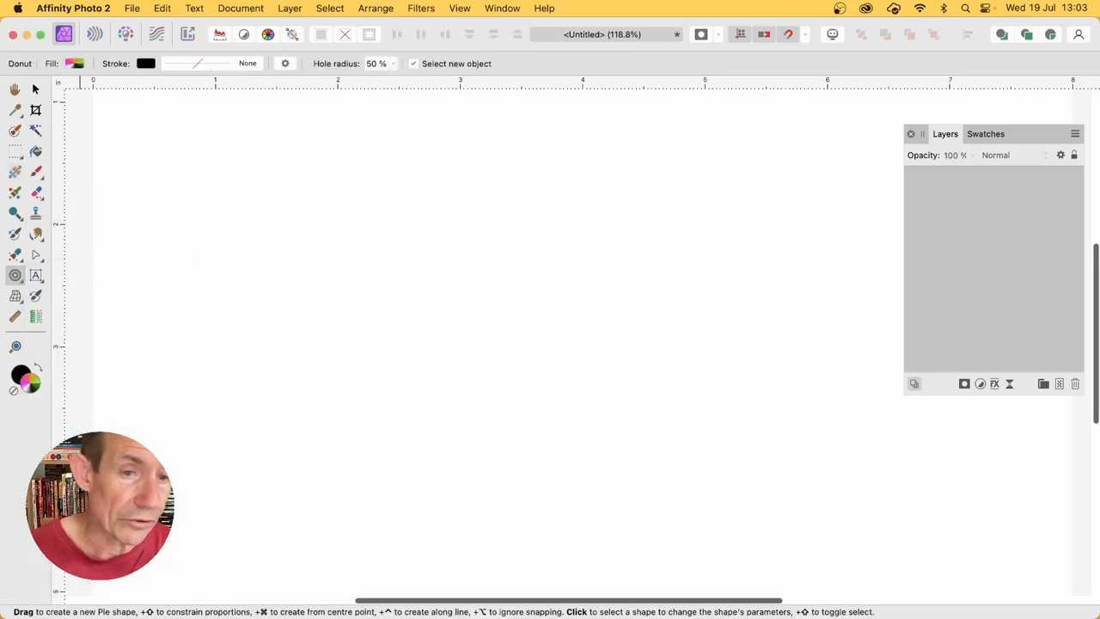
pyautogui.moveTo(244, 138); pyautogui.dragTo(539, 433)
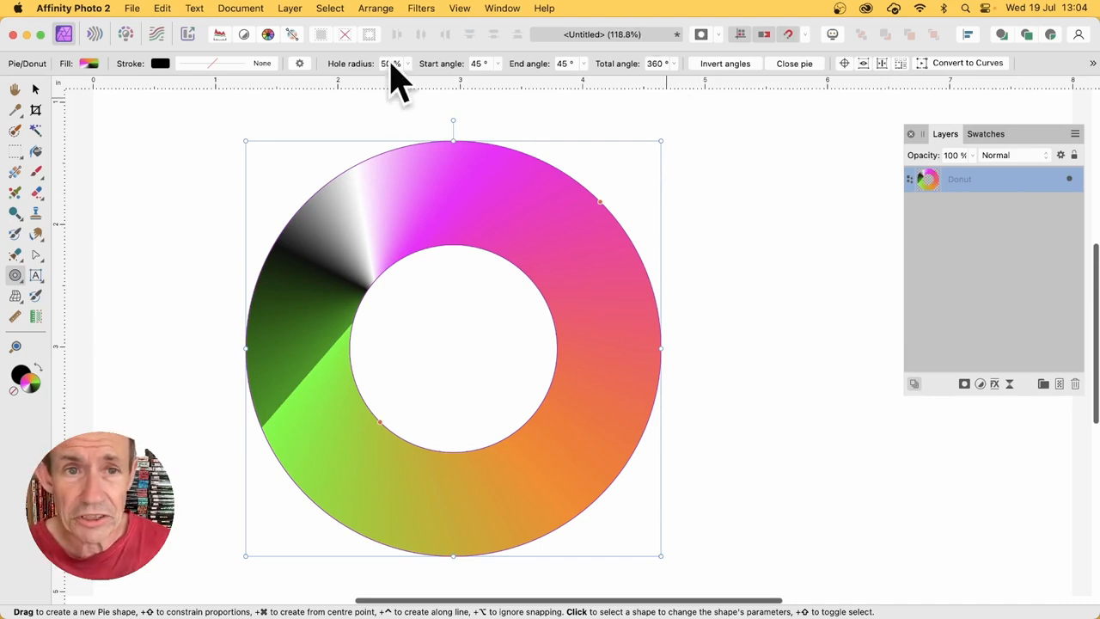
pyautogui.moveTo(394, 79); pyautogui.dragTo(411, 79)
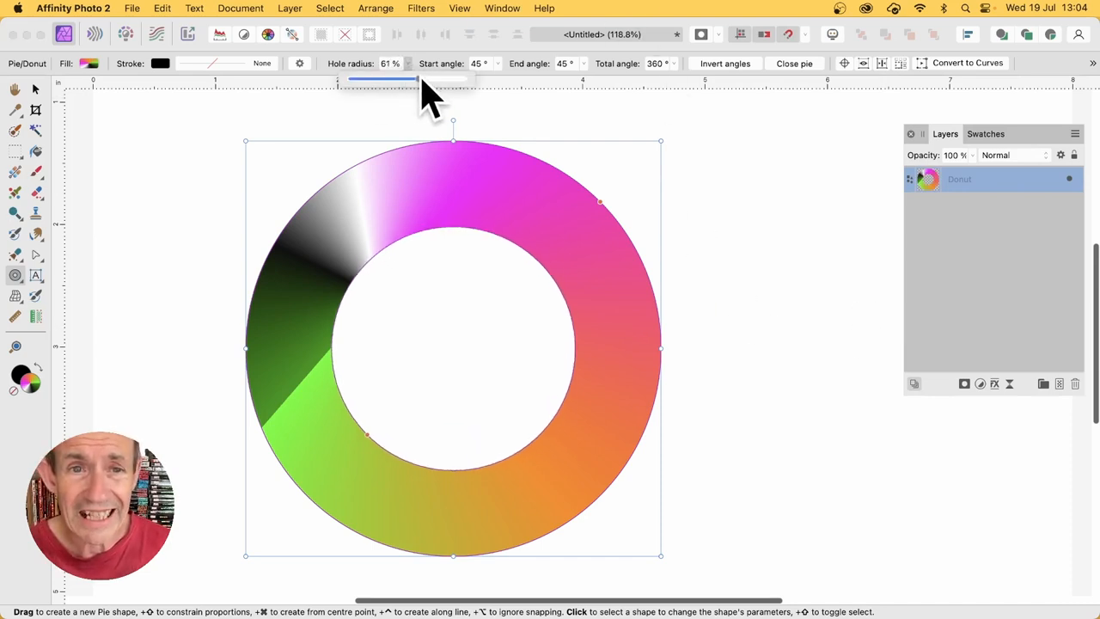
pyautogui.moveTo(409, 79); pyautogui.dragTo(461, 79)
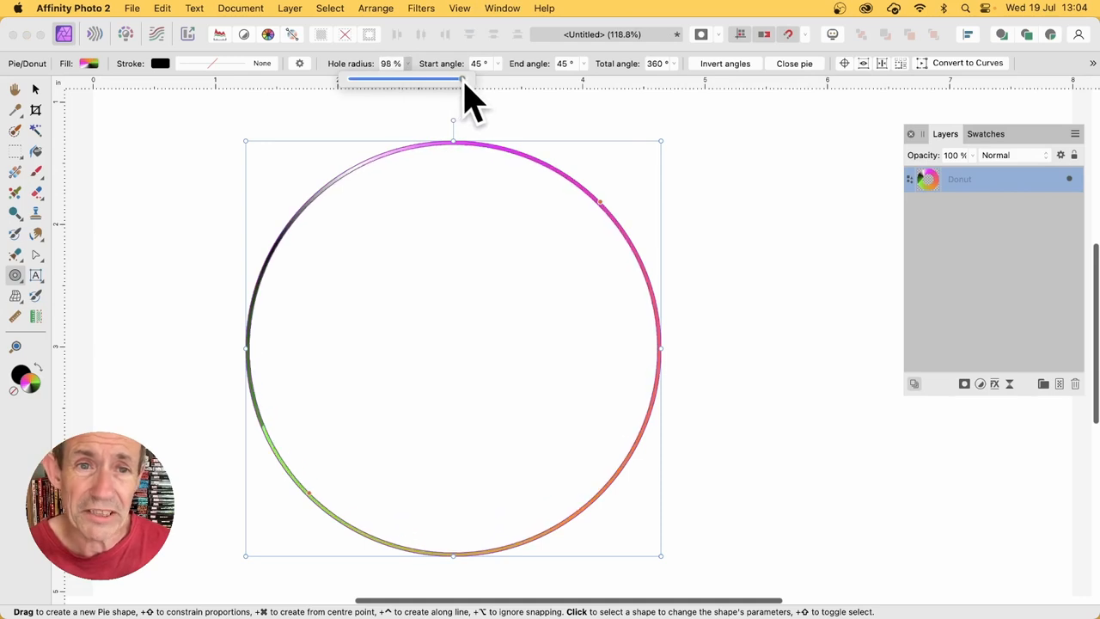
pyautogui.moveTo(463, 79); pyautogui.dragTo(457, 79)
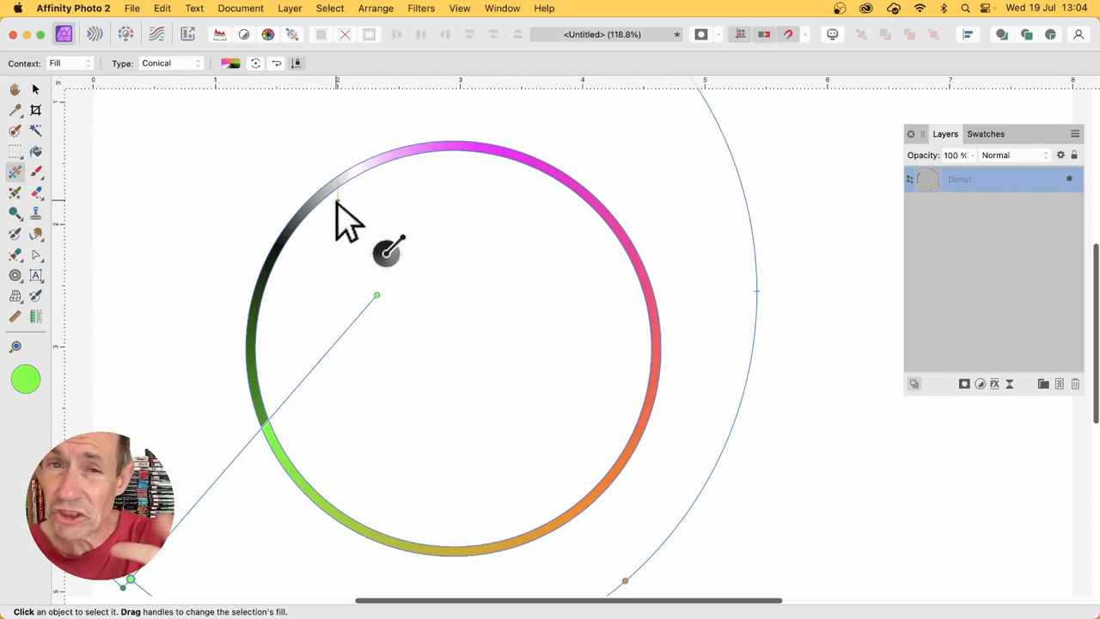
# Step: Make a linked duplicate of the ring via Layer > Duplicate Linked and rotate it slightly
pyautogui.click(289, 7)
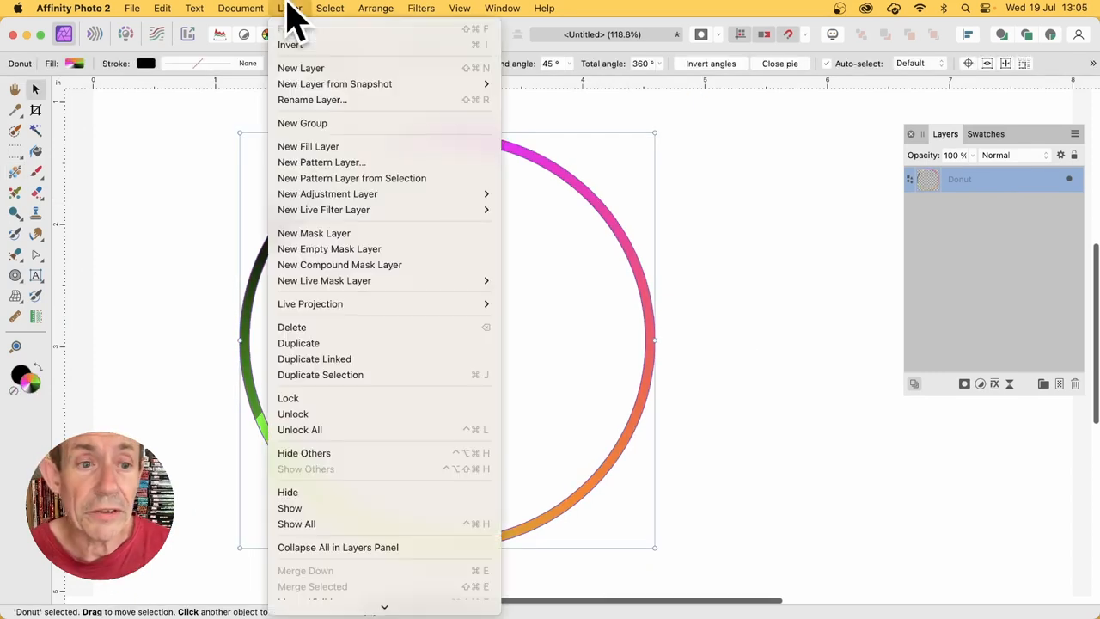
pyautogui.moveTo(343, 359)
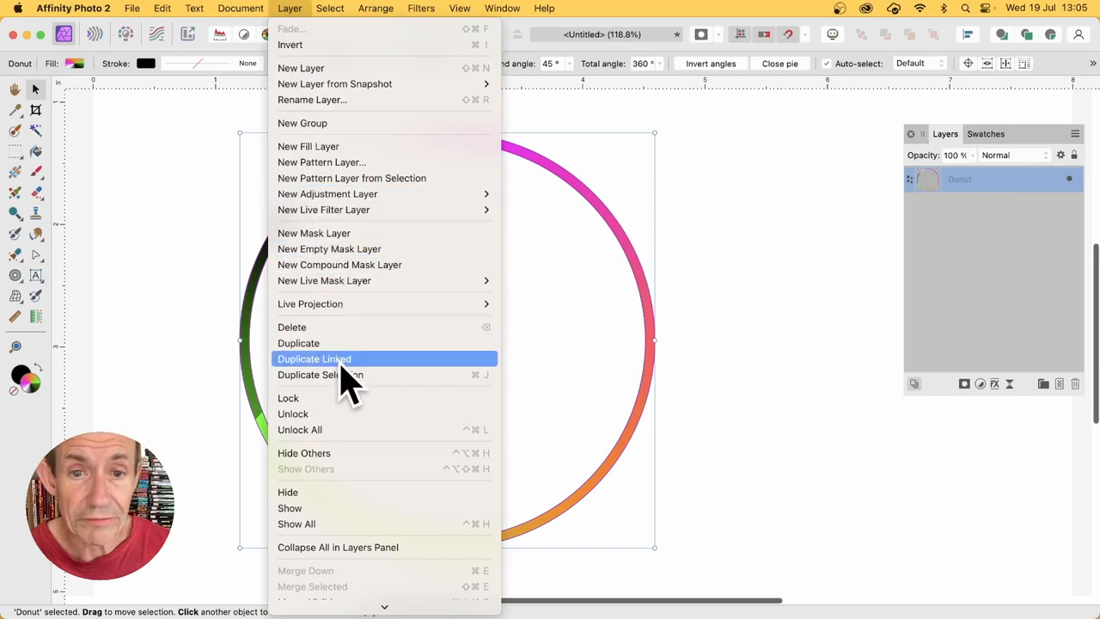
pyautogui.click(299, 344)
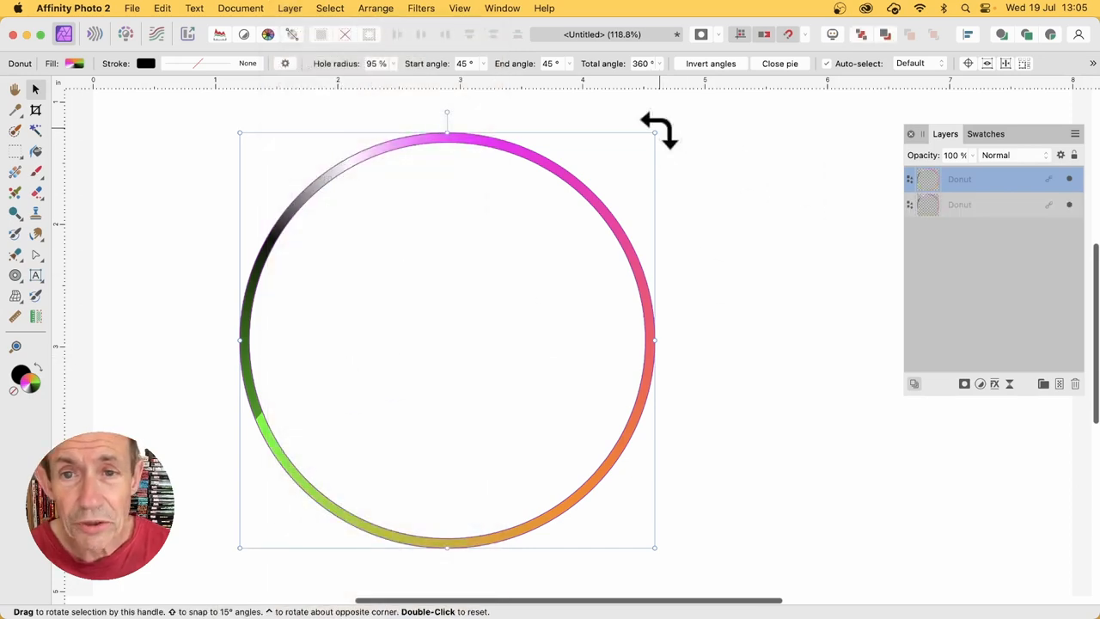
pyautogui.moveTo(655, 130); pyautogui.dragTo(662, 137)
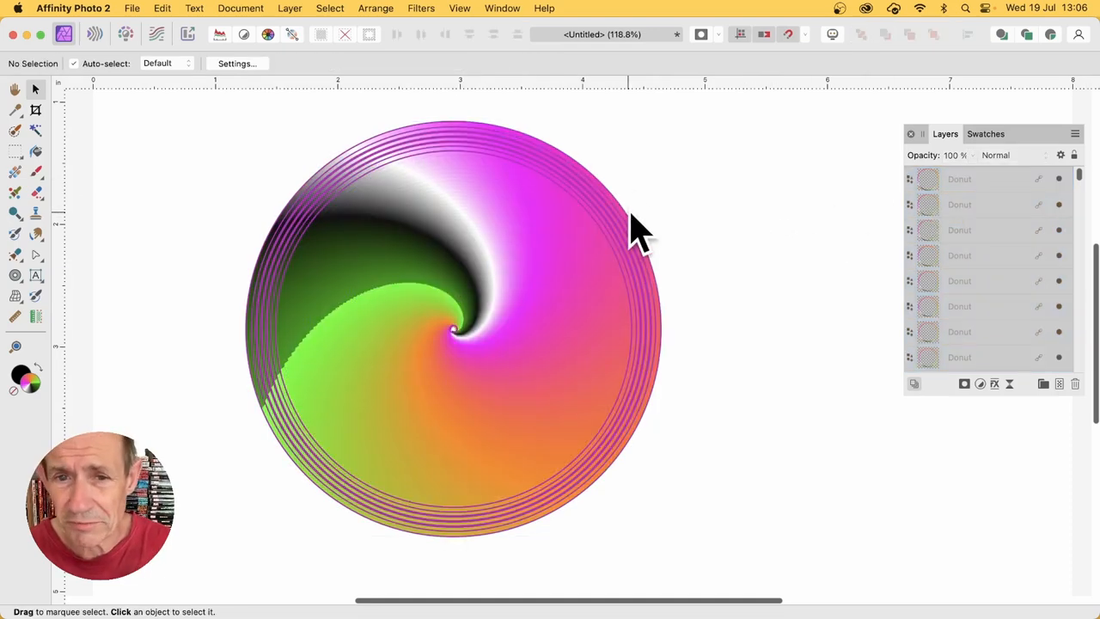
# Step: Select the bottom donut's conical fill and show the Gradients category in Swatches
pyautogui.click(636, 232)
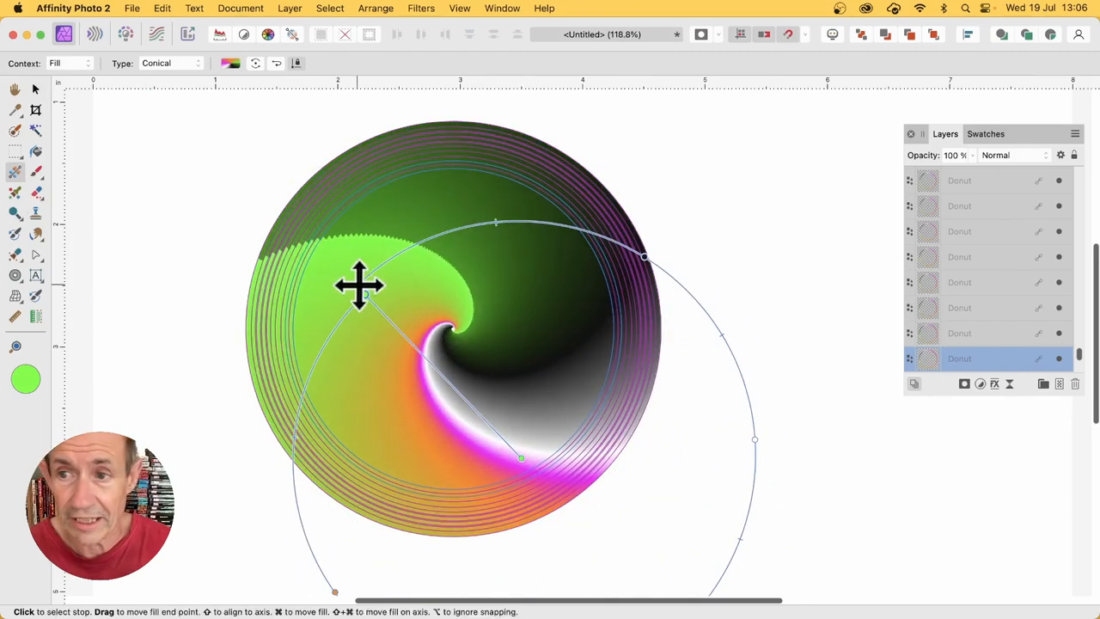
pyautogui.click(984, 134)
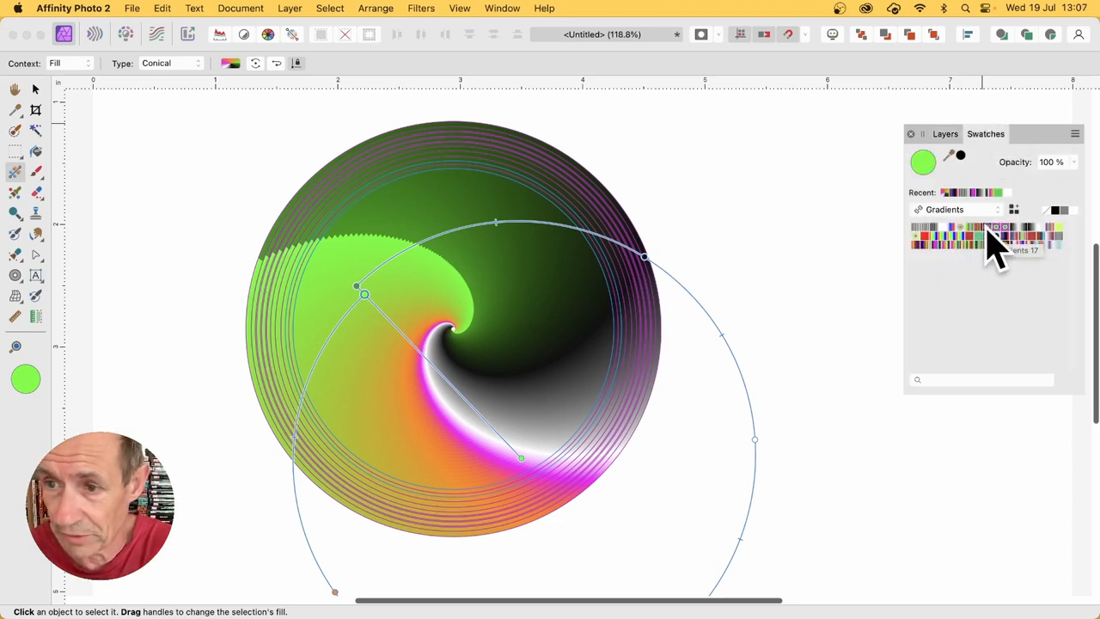
# Step: Apply a red-white-blue gradient preset and angle it diagonally to twist the spiral colours
pyautogui.click(997, 237)
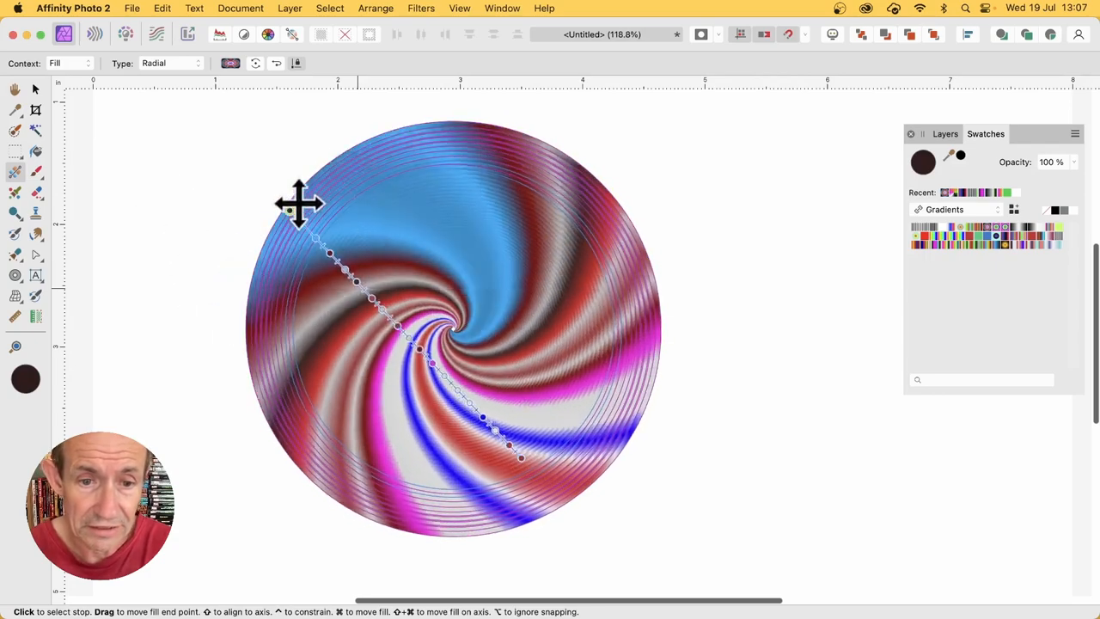
pyautogui.moveTo(299, 203); pyautogui.dragTo(310, 278)
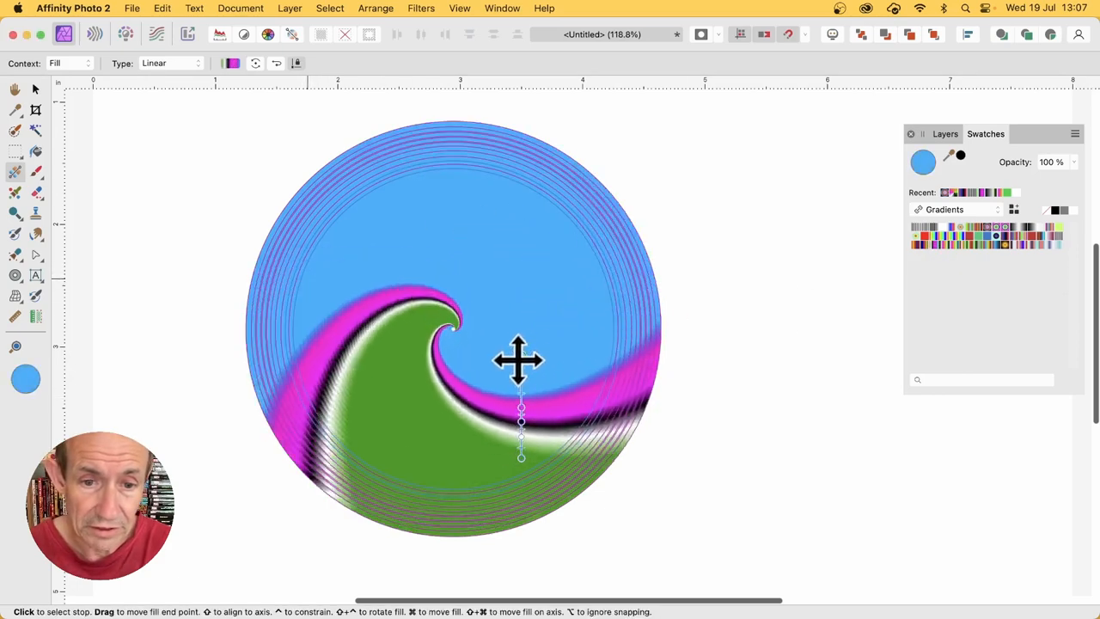
pyautogui.moveTo(519, 360); pyautogui.dragTo(429, 180)
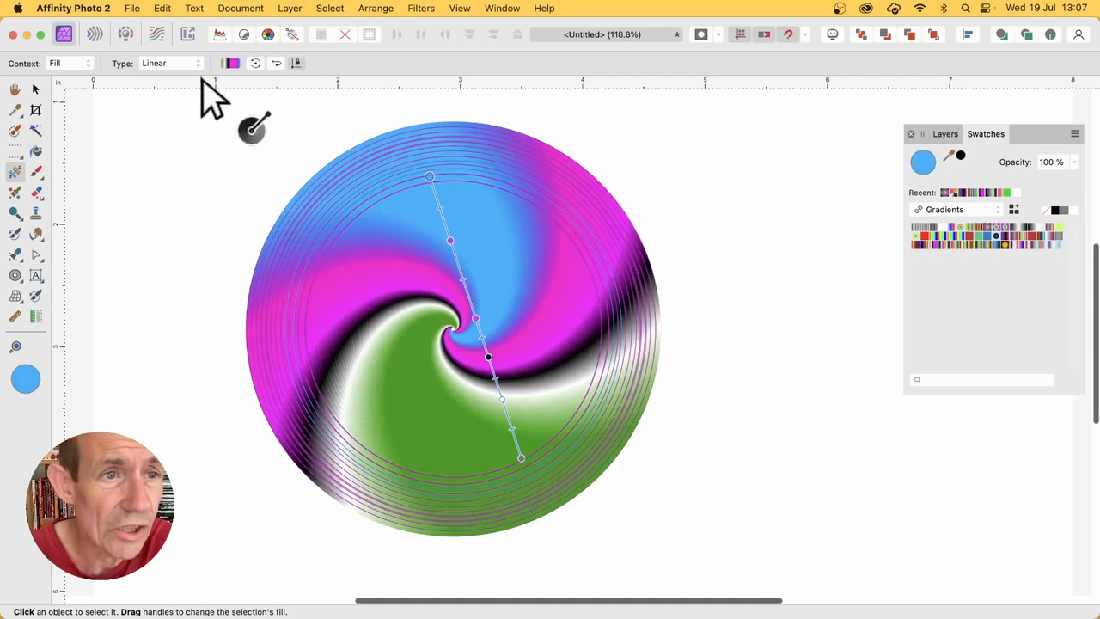
# Step: Switch the fill to an elliptical gradient stretched across the disc, then to a radial type
pyautogui.click(168, 62)
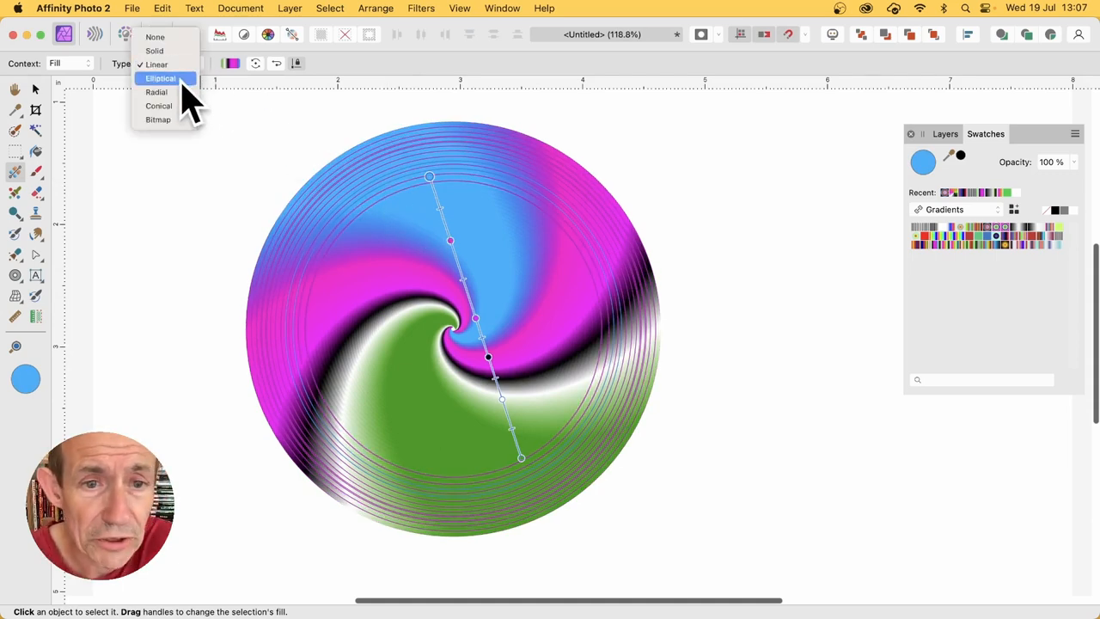
pyautogui.click(161, 79)
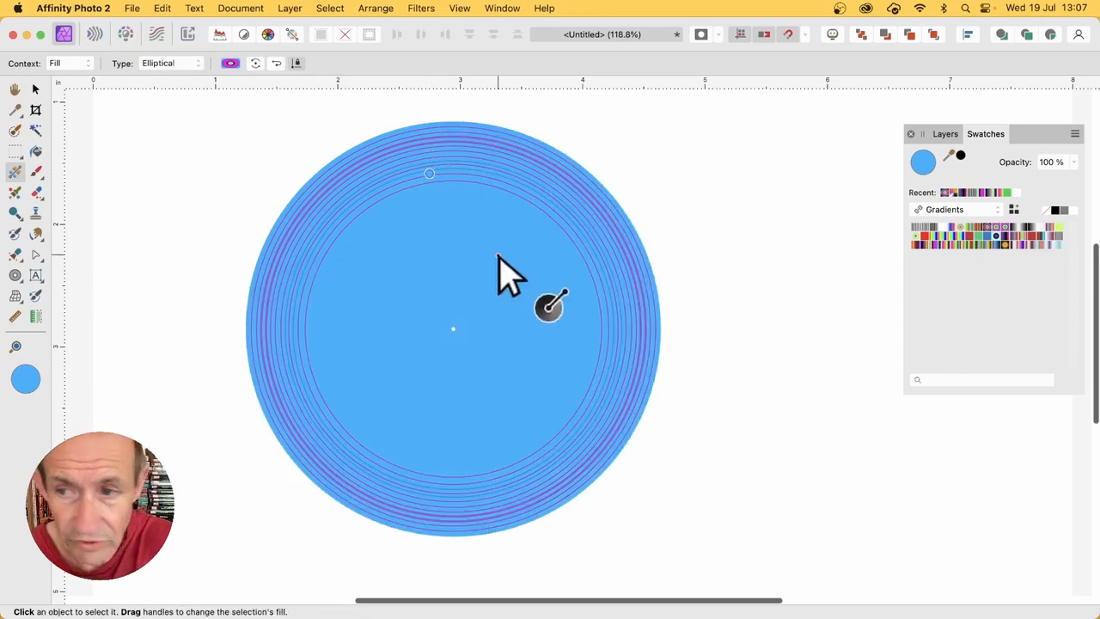
pyautogui.moveTo(550, 306); pyautogui.dragTo(467, 227)
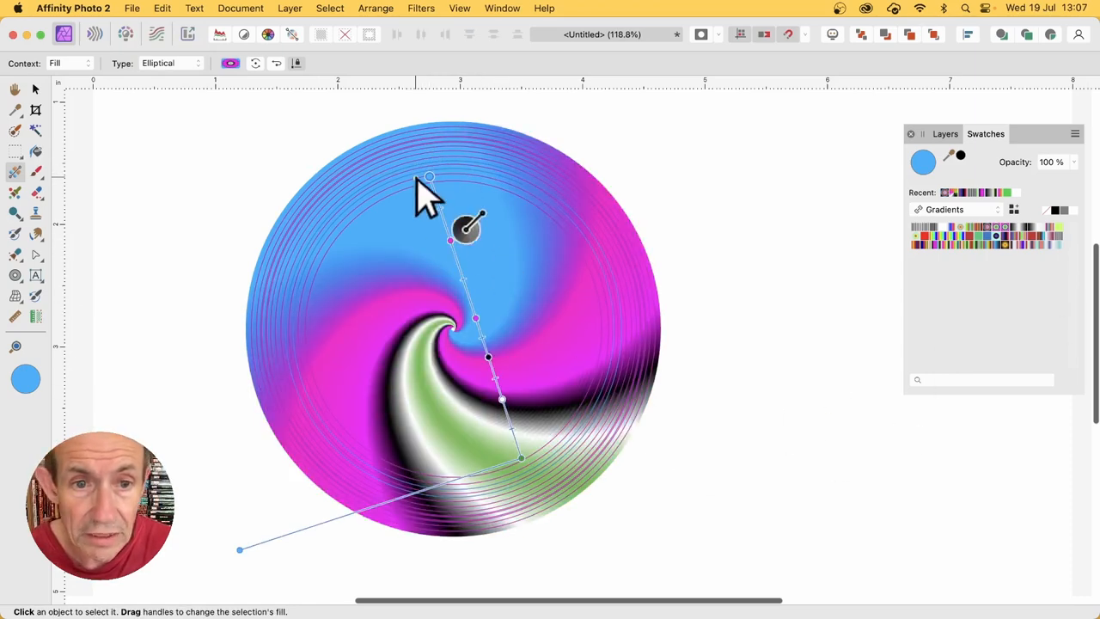
pyautogui.moveTo(429, 176); pyautogui.dragTo(789, 224)
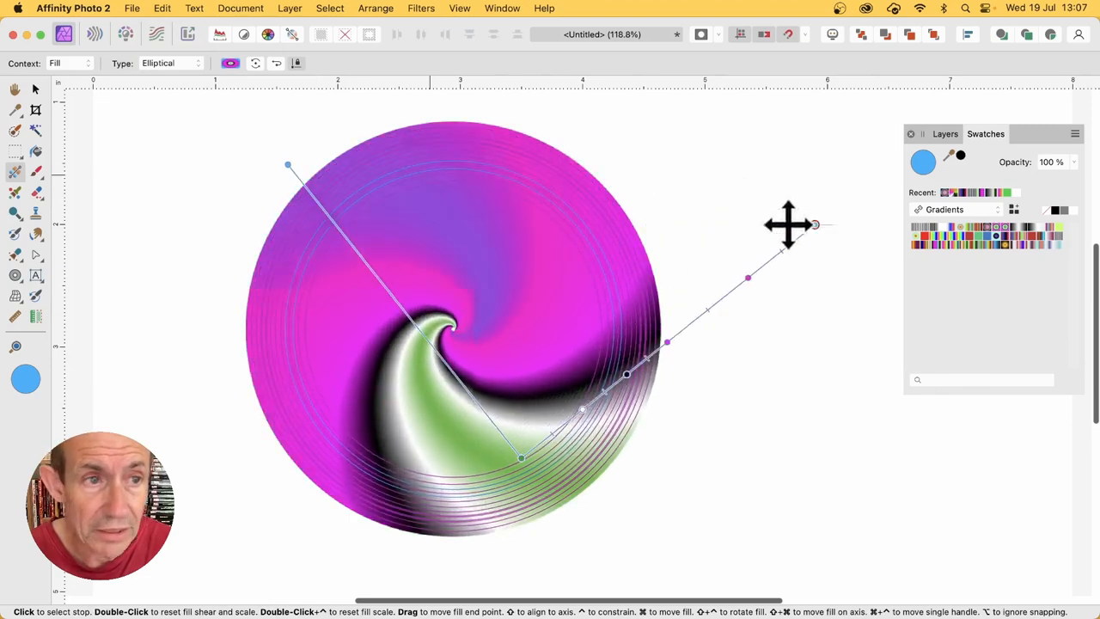
pyautogui.click(168, 62)
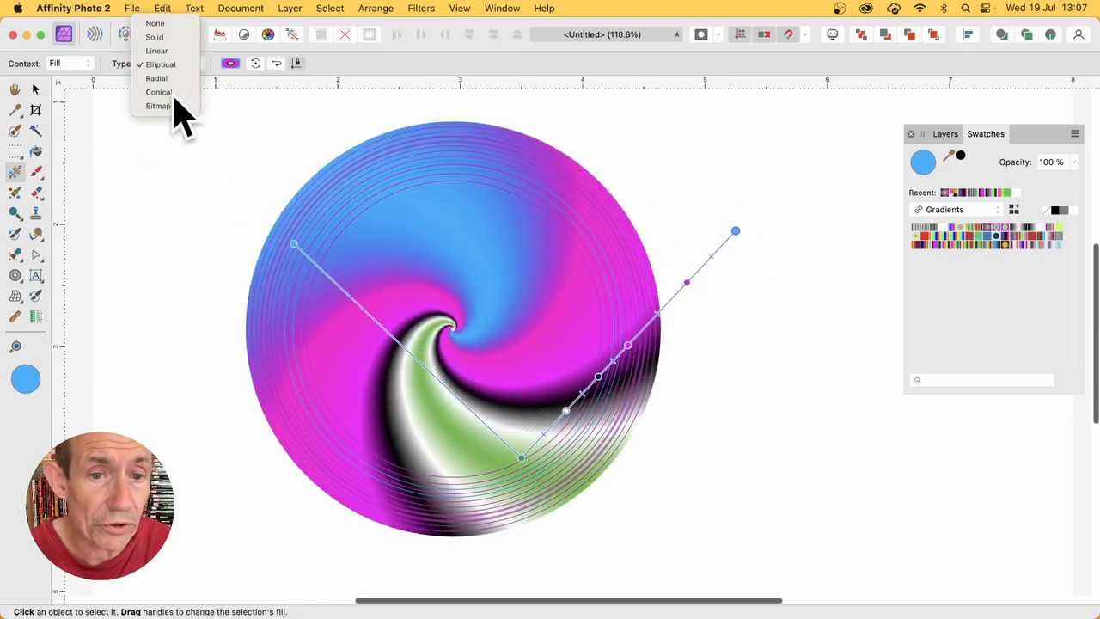
pyautogui.click(159, 93)
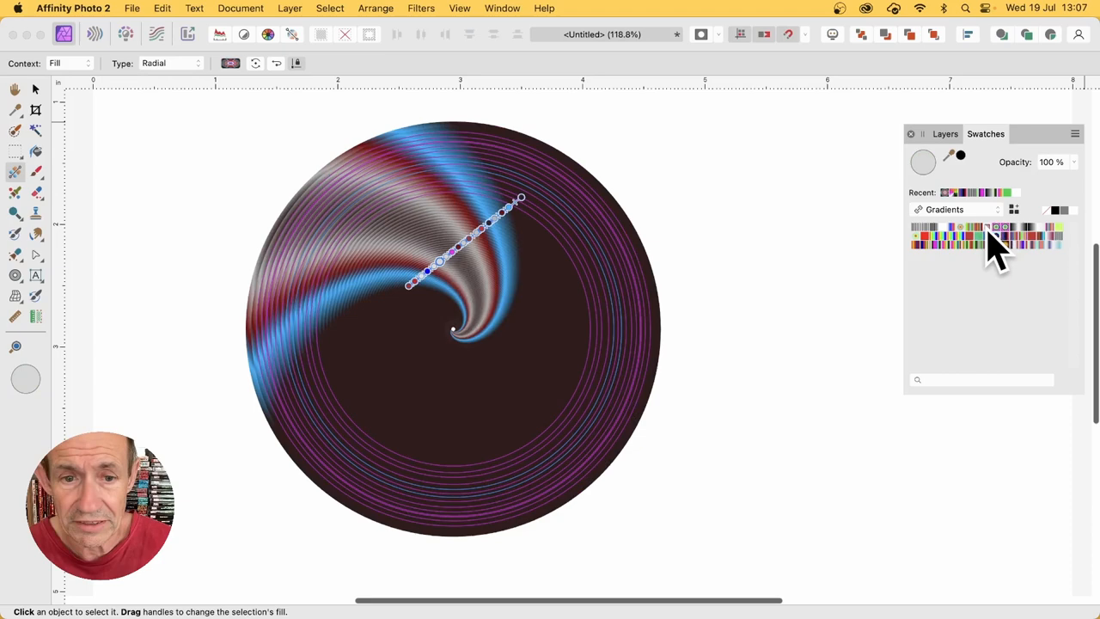
# Step: Extend the radial gradient across the whole disc and select the Donut layers in Layers
pyautogui.moveTo(519, 198); pyautogui.dragTo(644, 417)
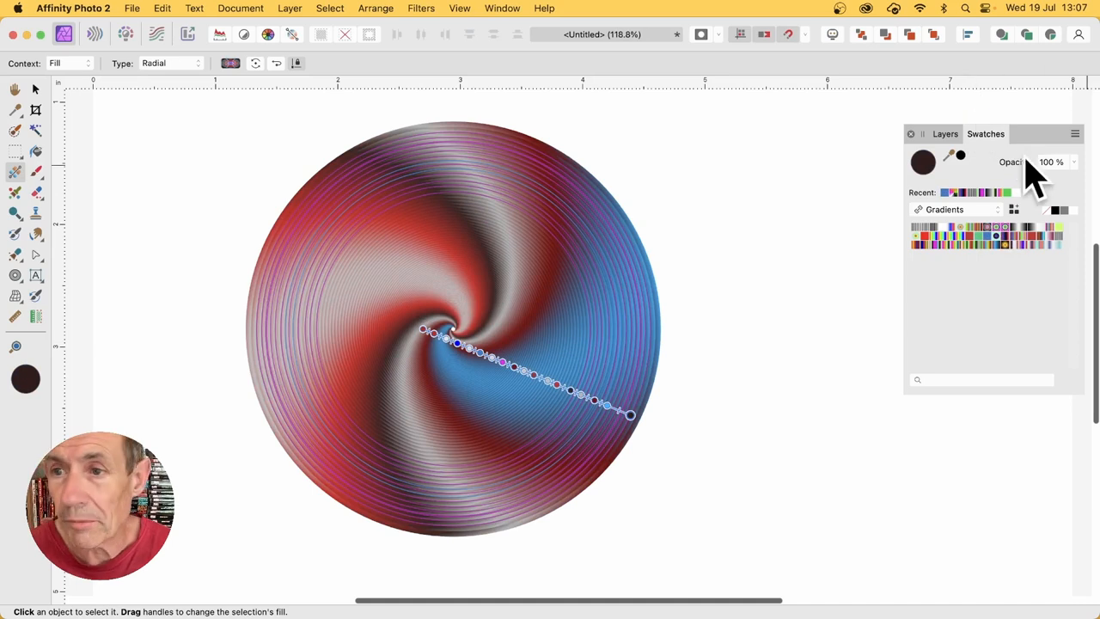
pyautogui.click(945, 135)
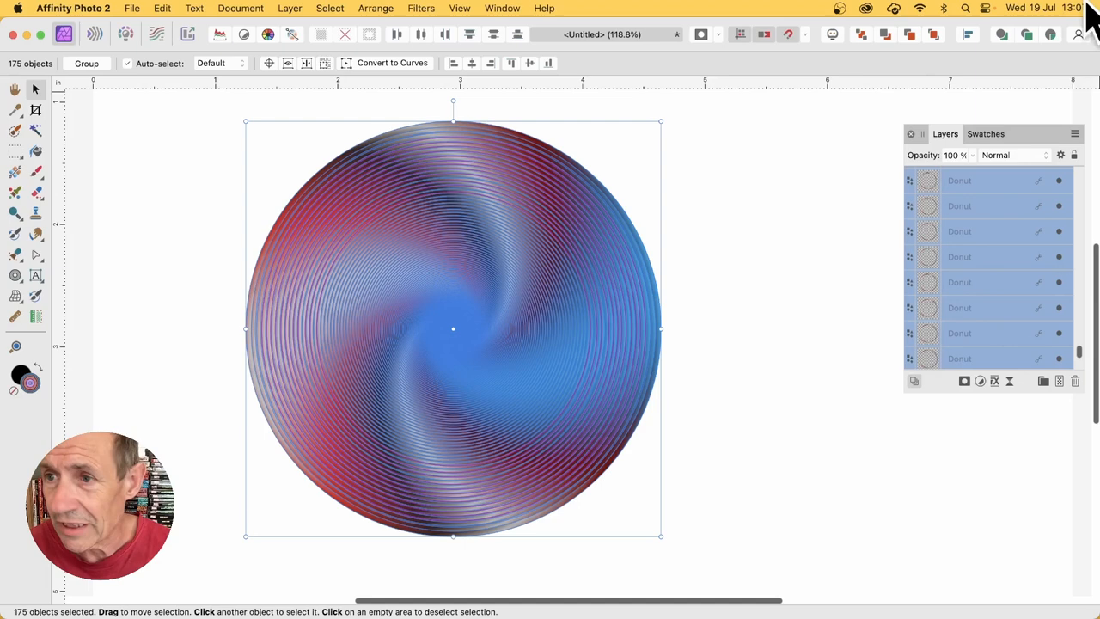
# Step: Group all 175 donut shapes and rasterise the group into a single pixel layer
pyautogui.rightClick(988, 180)
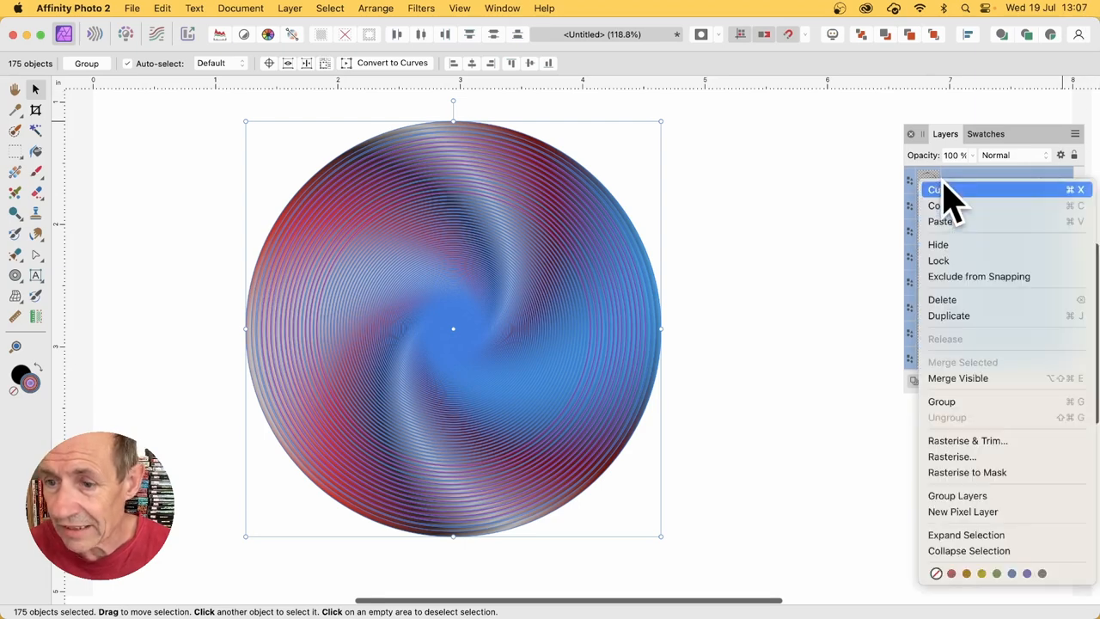
pyautogui.click(942, 402)
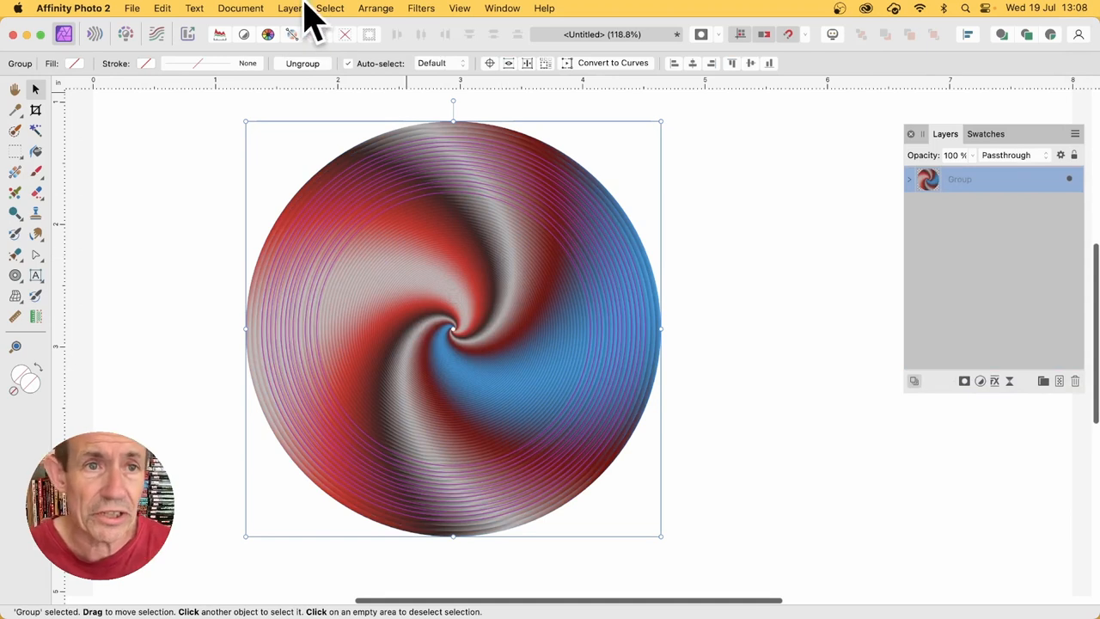
pyautogui.moveTo(306, 31)
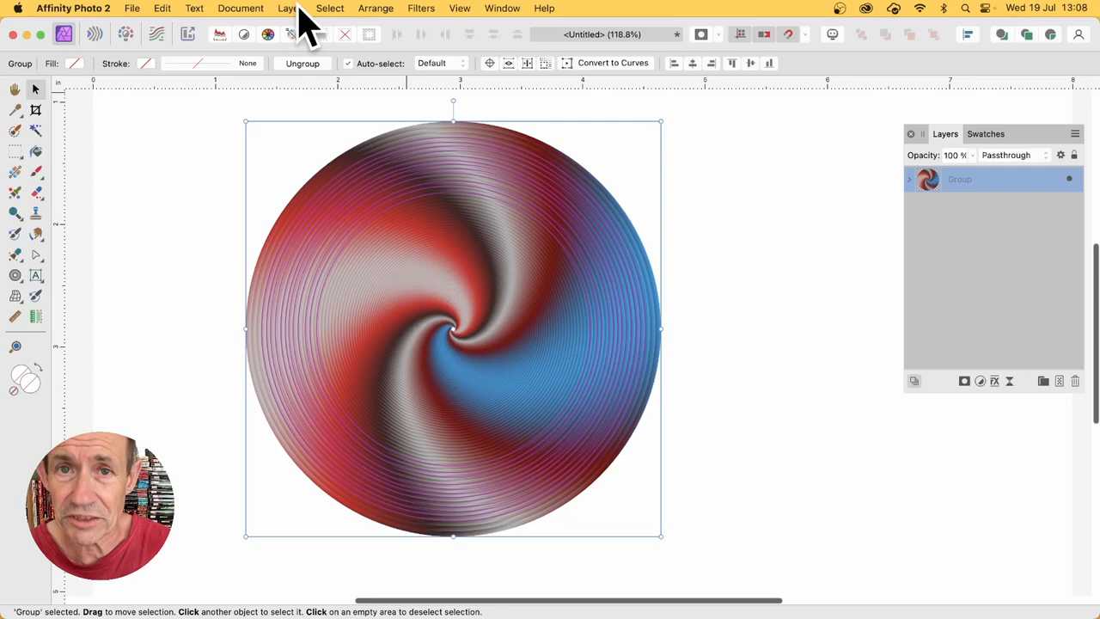
pyautogui.click(287, 7)
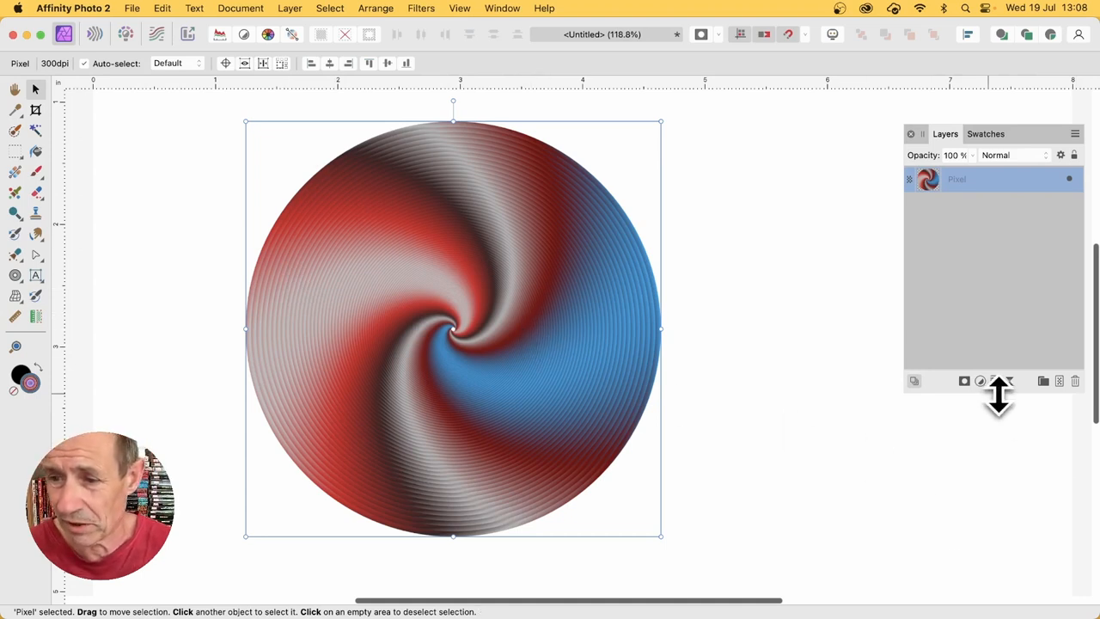
# Step: Add a Gaussian Blur layer effect with a 5.4 px radius to the pixel layer
pyautogui.click(980, 381)
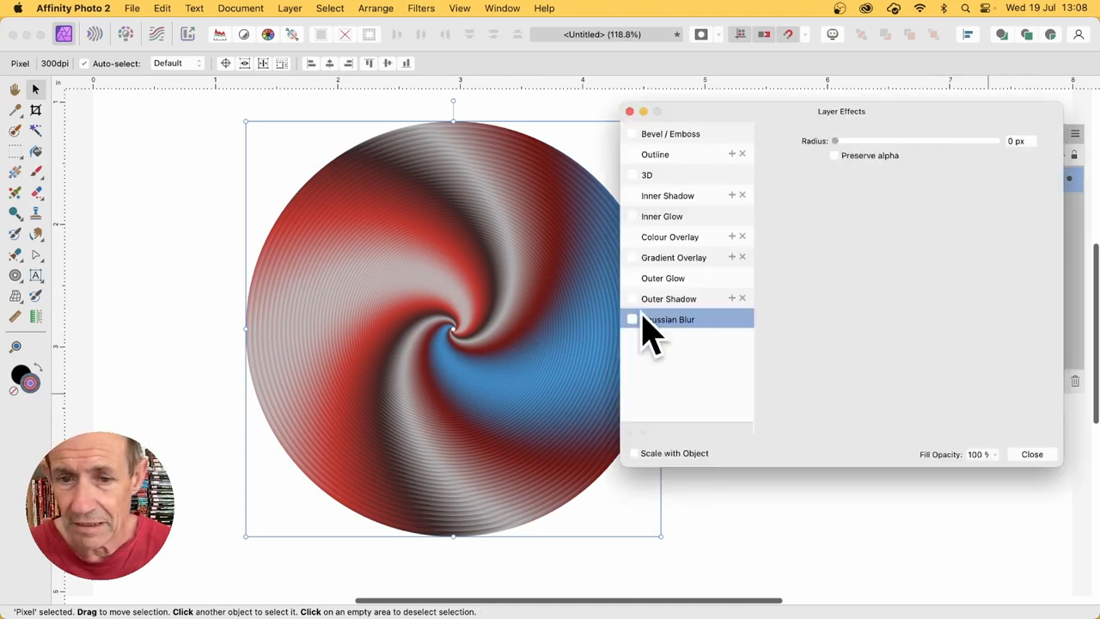
pyautogui.click(633, 318)
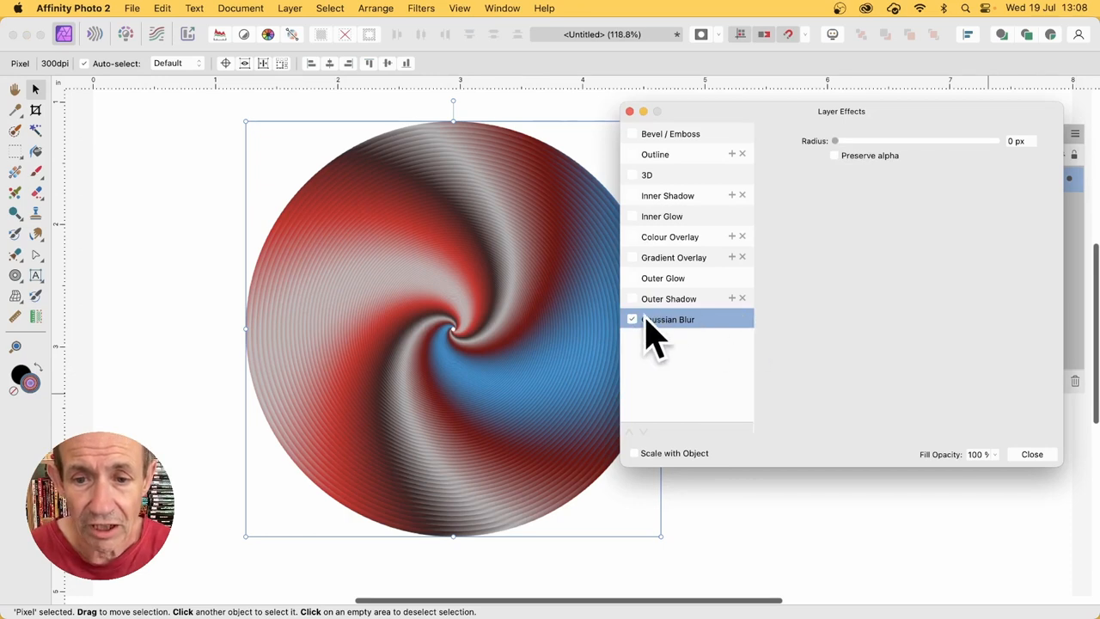
pyautogui.moveTo(880, 151)
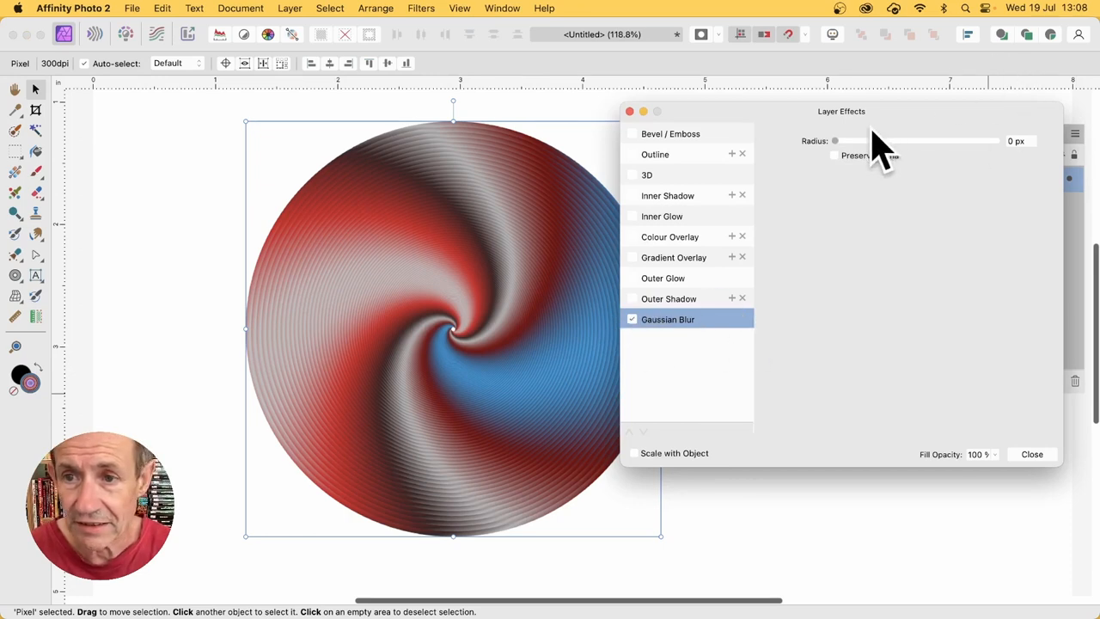
pyautogui.moveTo(835, 141); pyautogui.dragTo(880, 141)
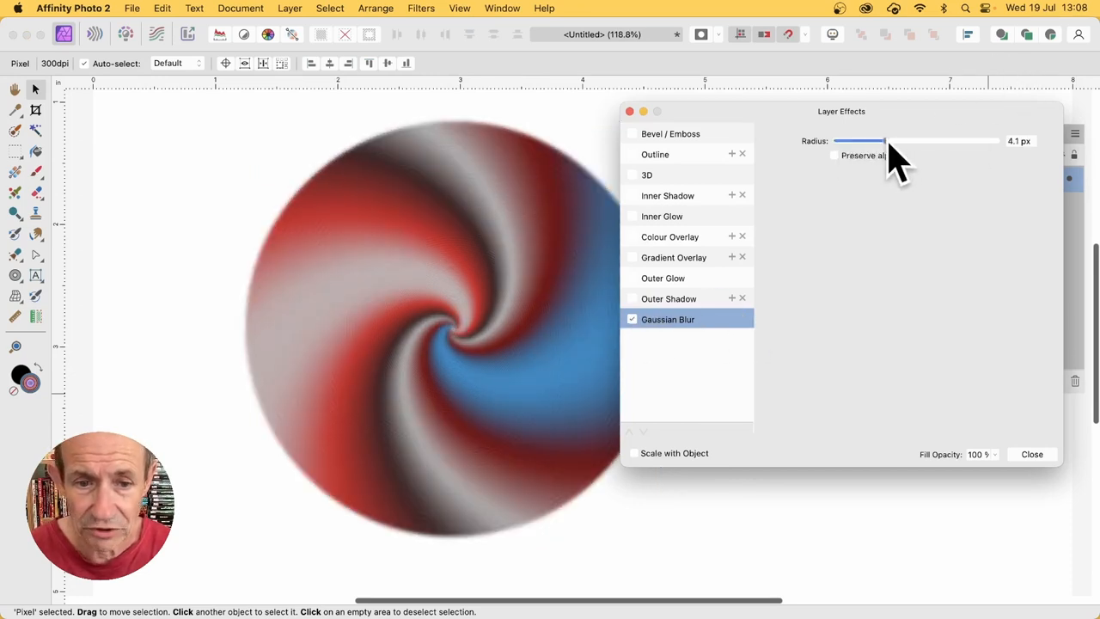
pyautogui.moveTo(859, 141); pyautogui.dragTo(891, 141)
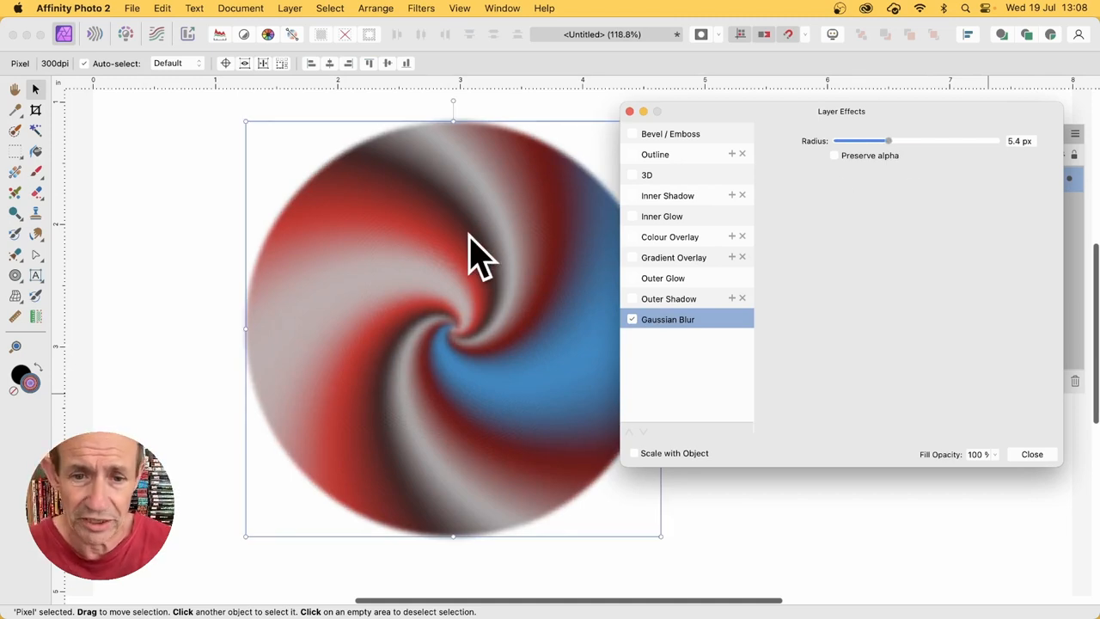
pyautogui.click(1031, 454)
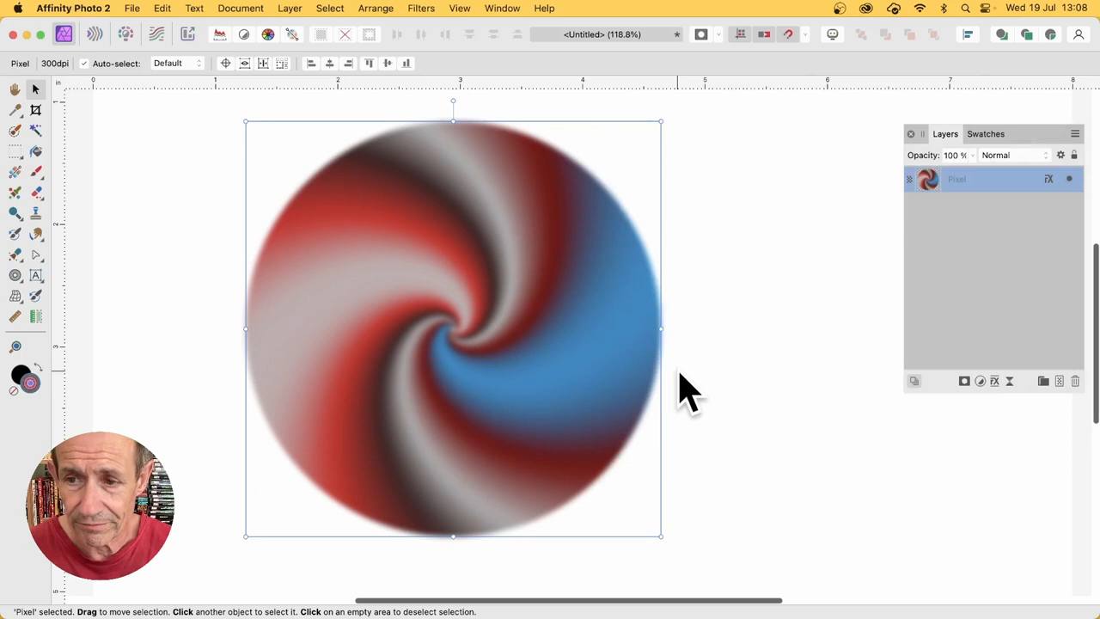
pyautogui.moveTo(911, 232)
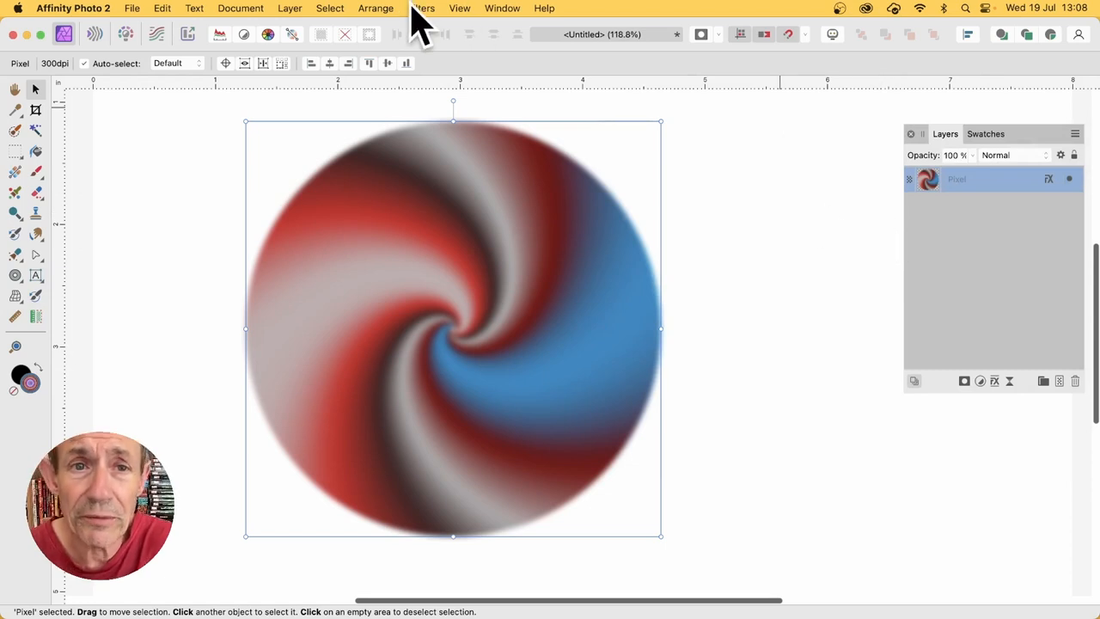
# Step: Apply Filters > Distort > Twirl with the angle raised to about 665°
pyautogui.click(421, 7)
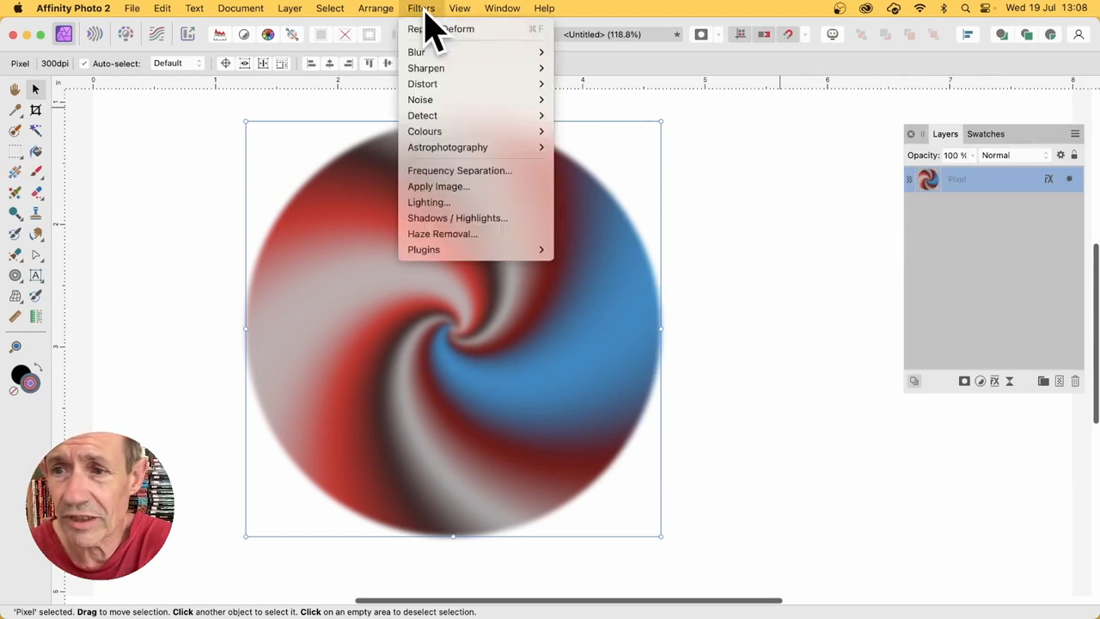
pyautogui.moveTo(422, 83)
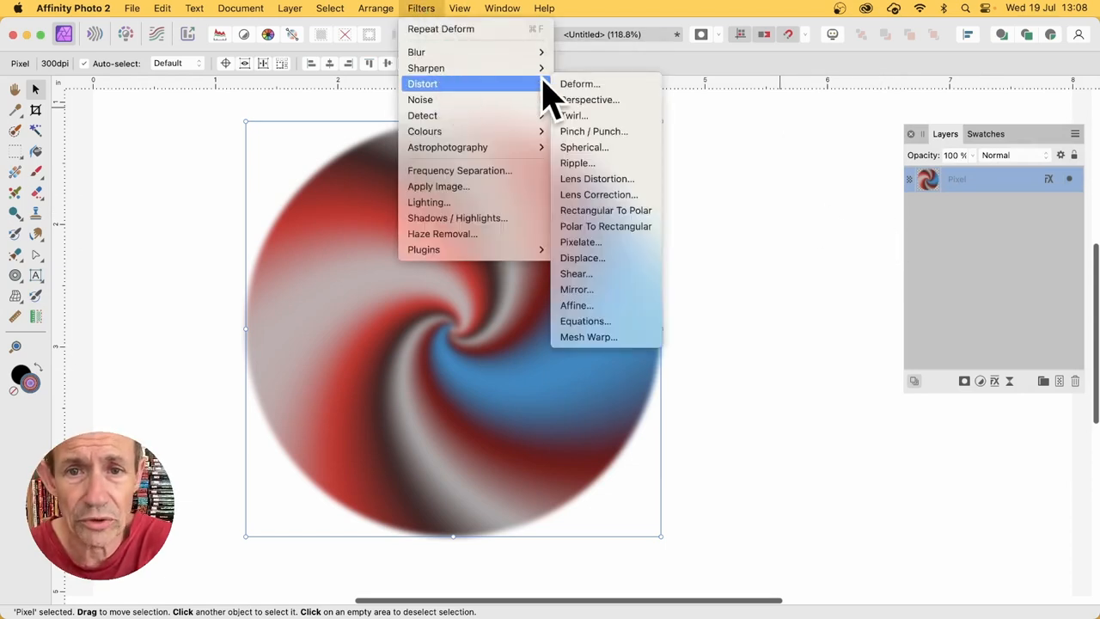
pyautogui.click(574, 115)
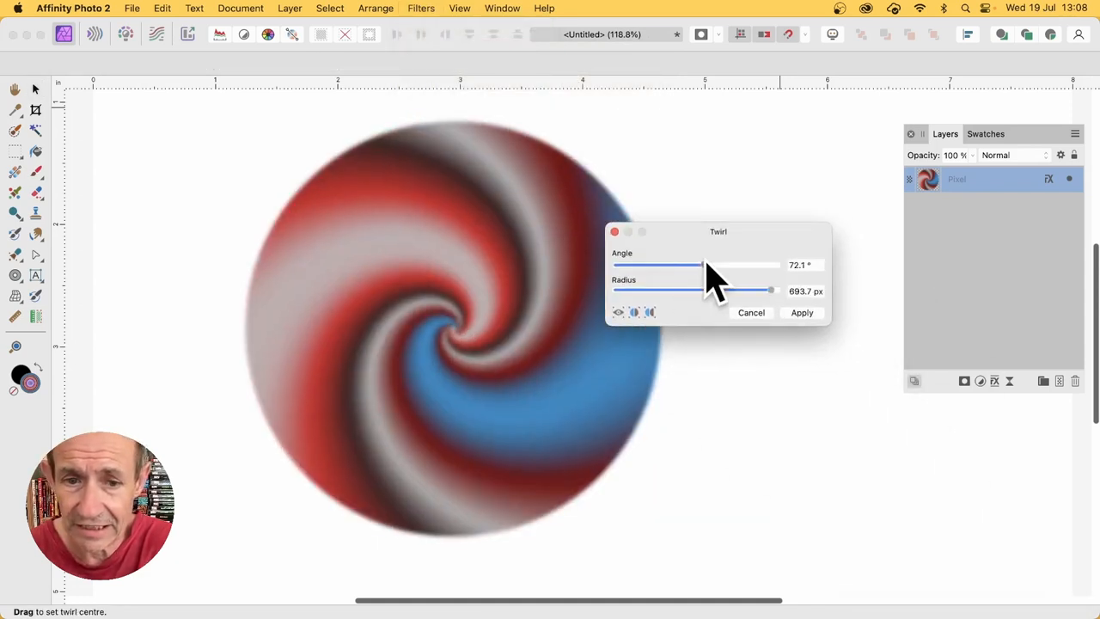
pyautogui.moveTo(701, 265); pyautogui.dragTo(753, 265)
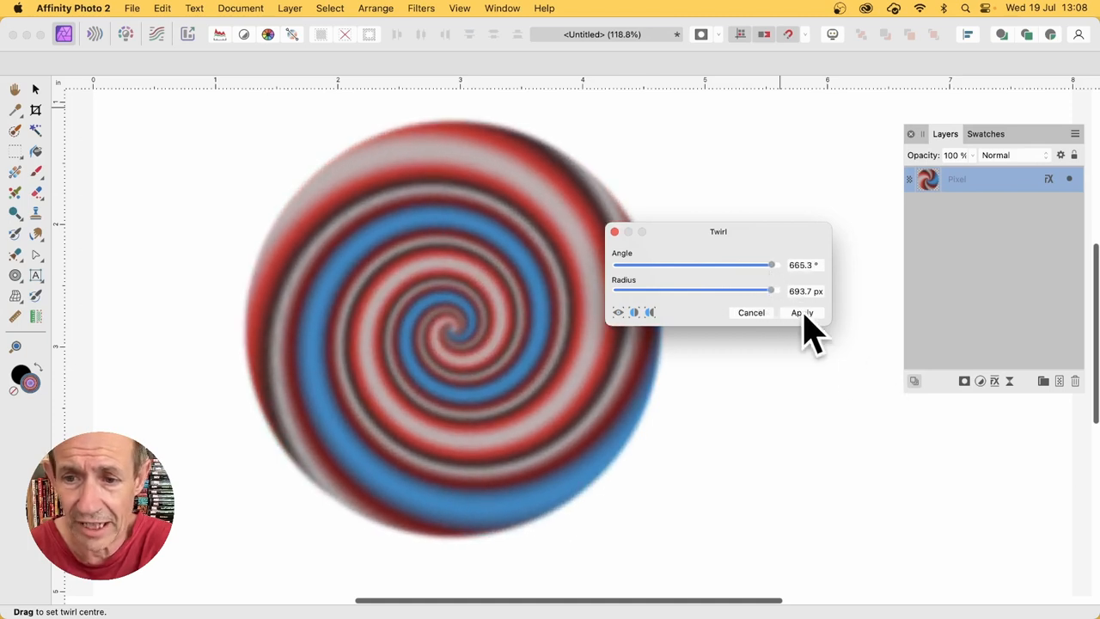
pyautogui.click(801, 312)
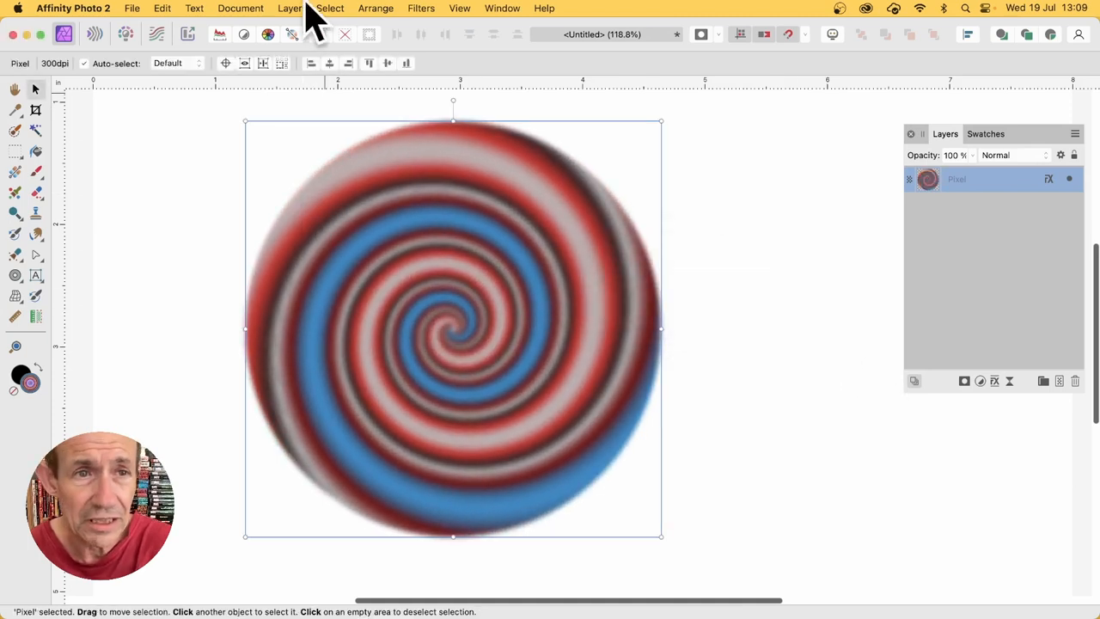
# Step: Add a Gradient Map adjustment layer above the twirled disc
pyautogui.click(289, 7)
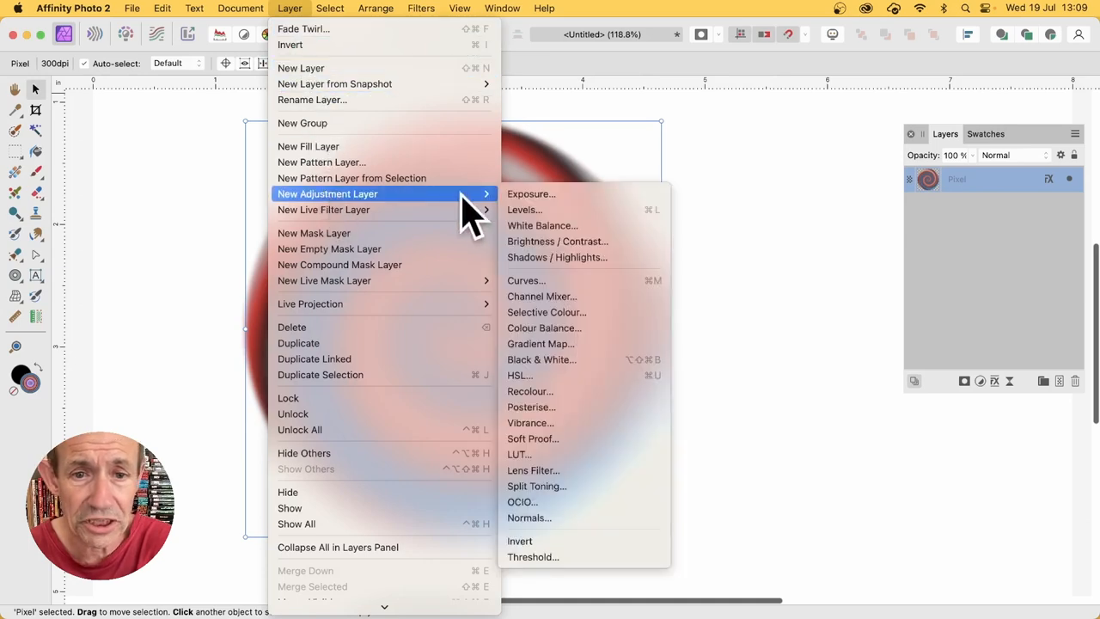
pyautogui.click(539, 344)
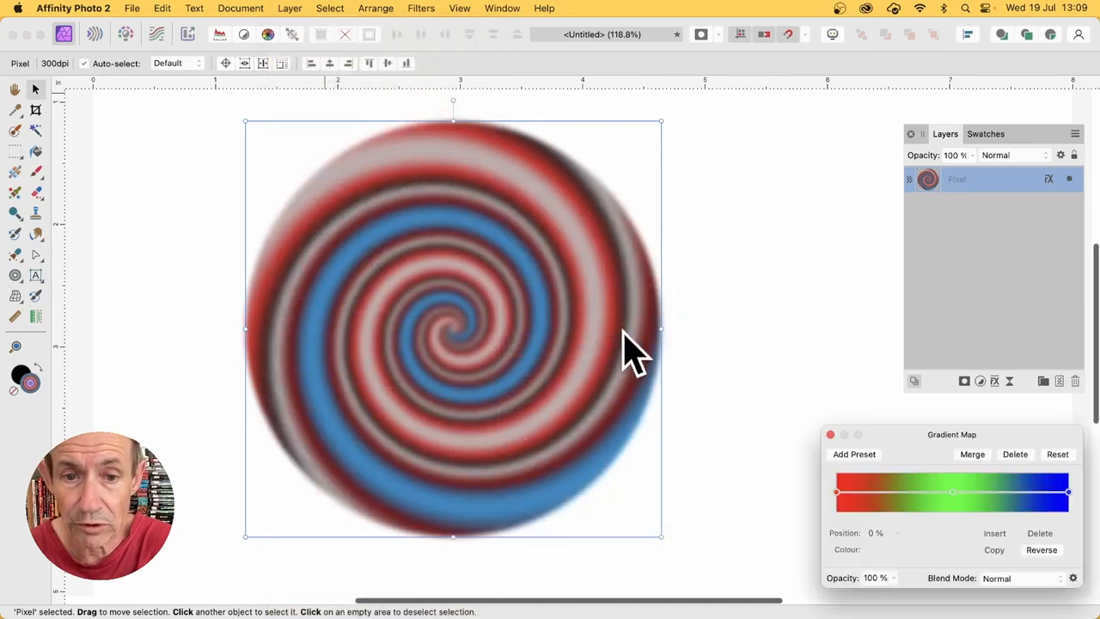